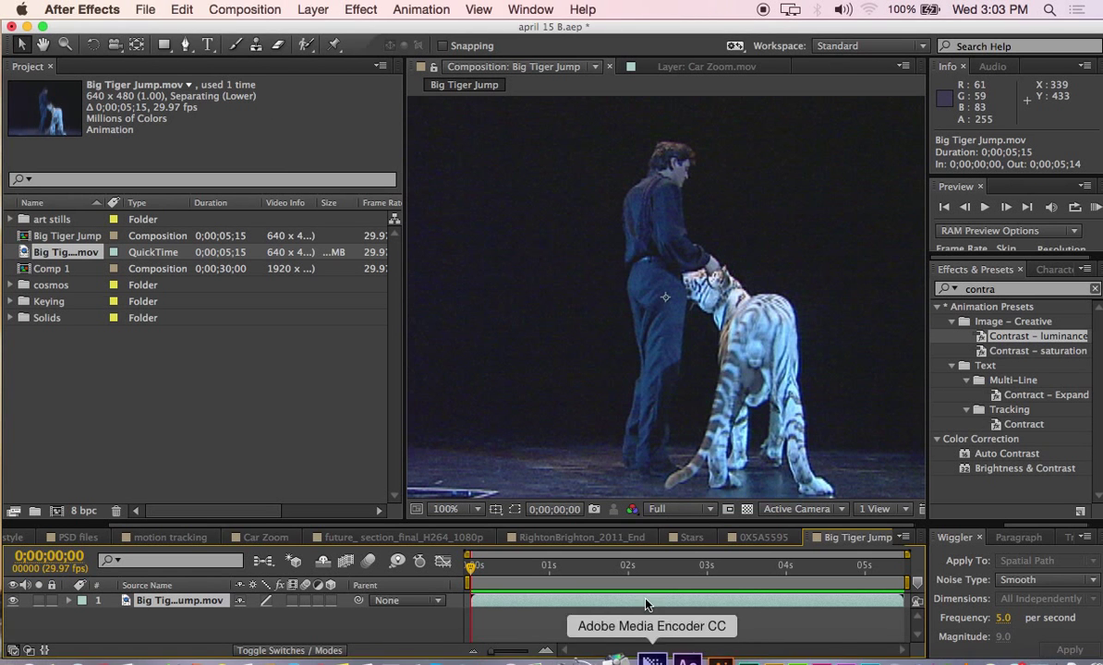
- Create Comp 2 from the HDTV 1080 29.97 preset and view it at 25% magnification
click(244, 9)
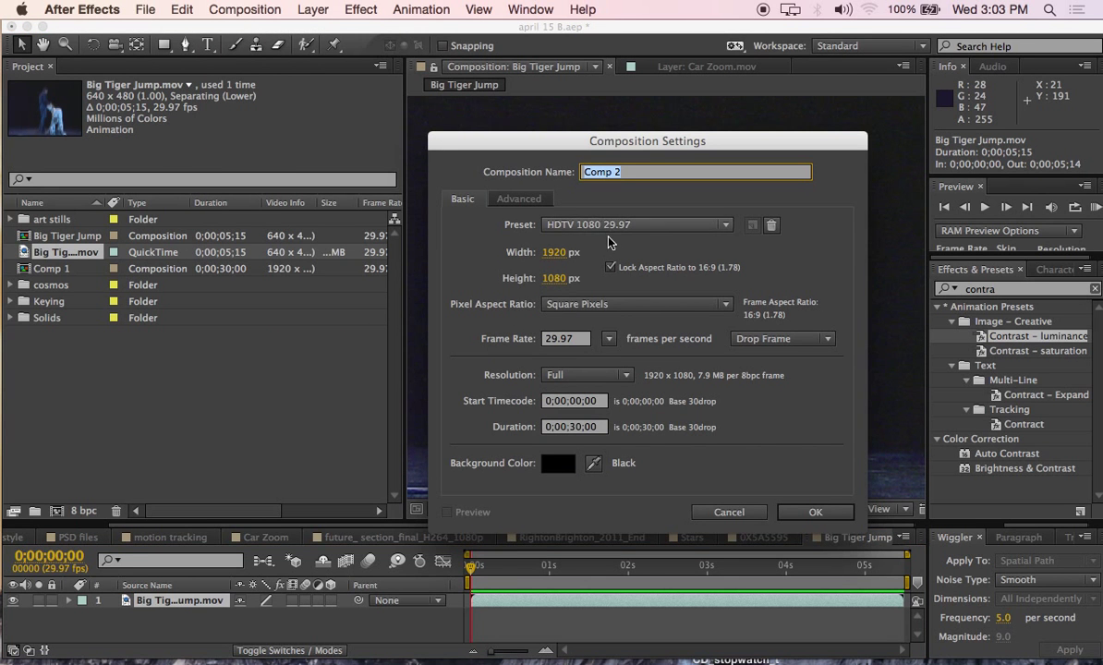
click(814, 511)
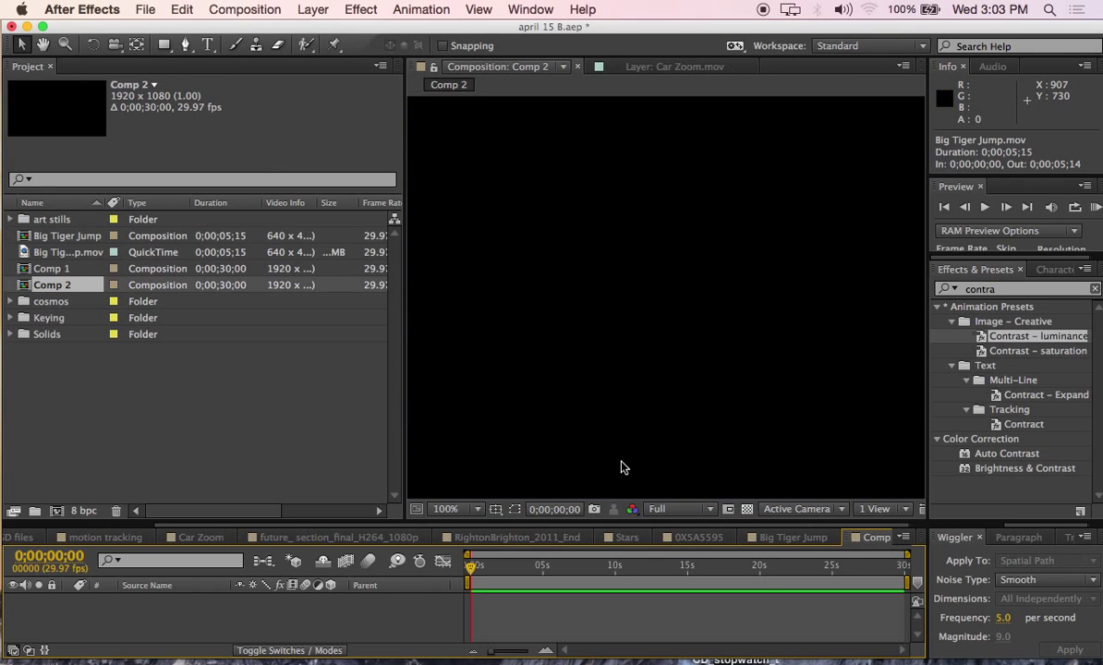
click(446, 509)
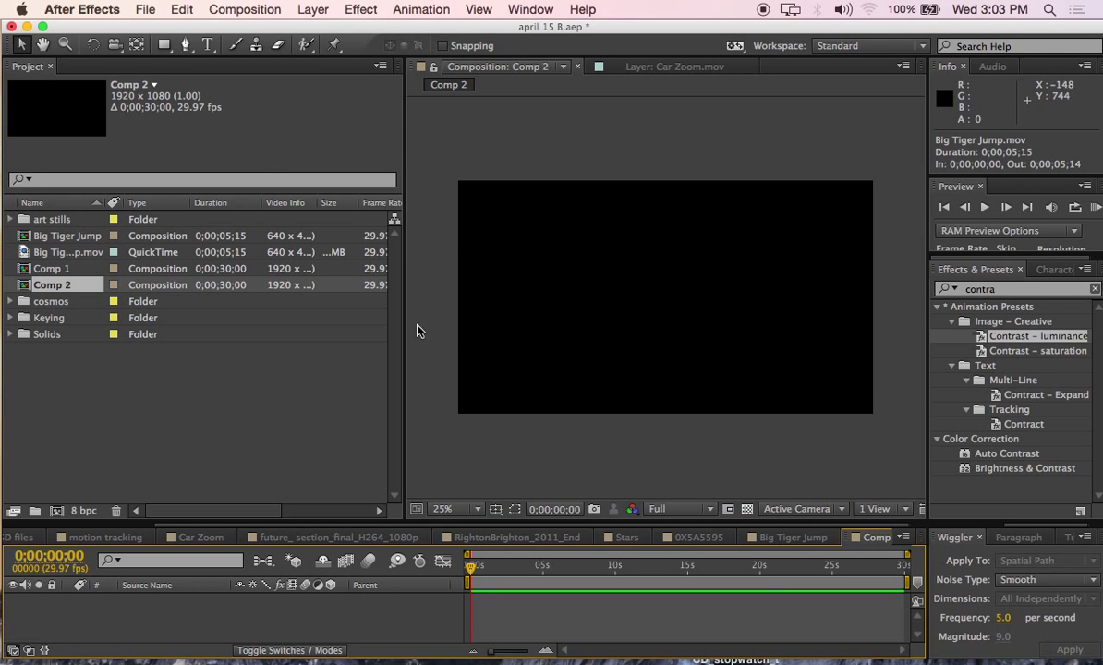
- Add a 400×400 px medium royal blue solid layer to Comp 2
click(312, 9)
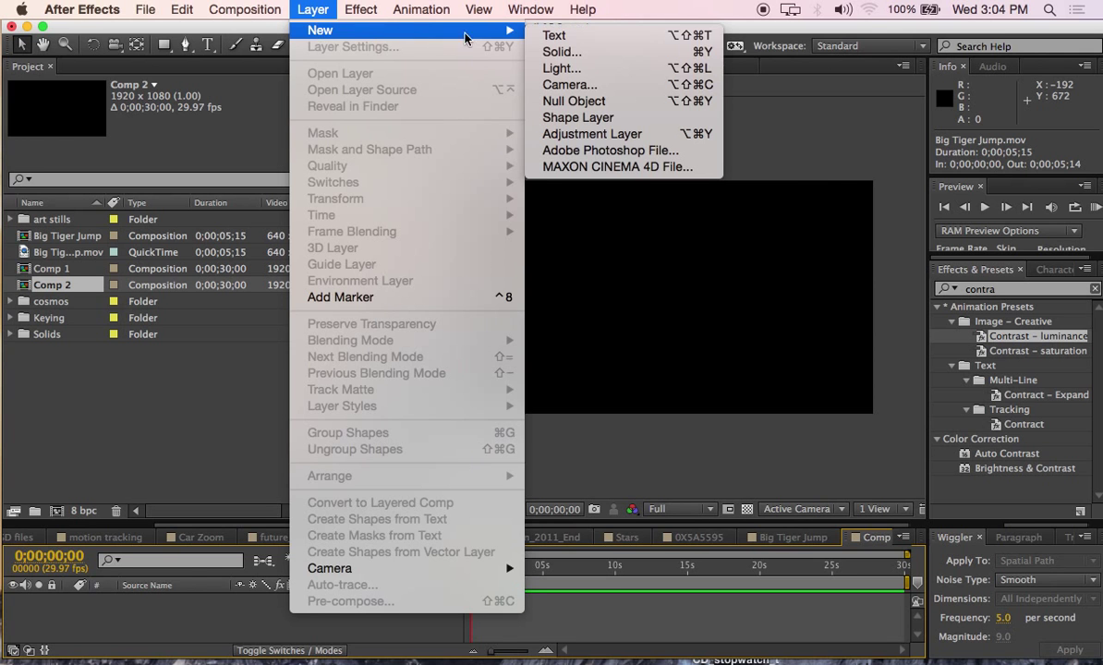
click(562, 51)
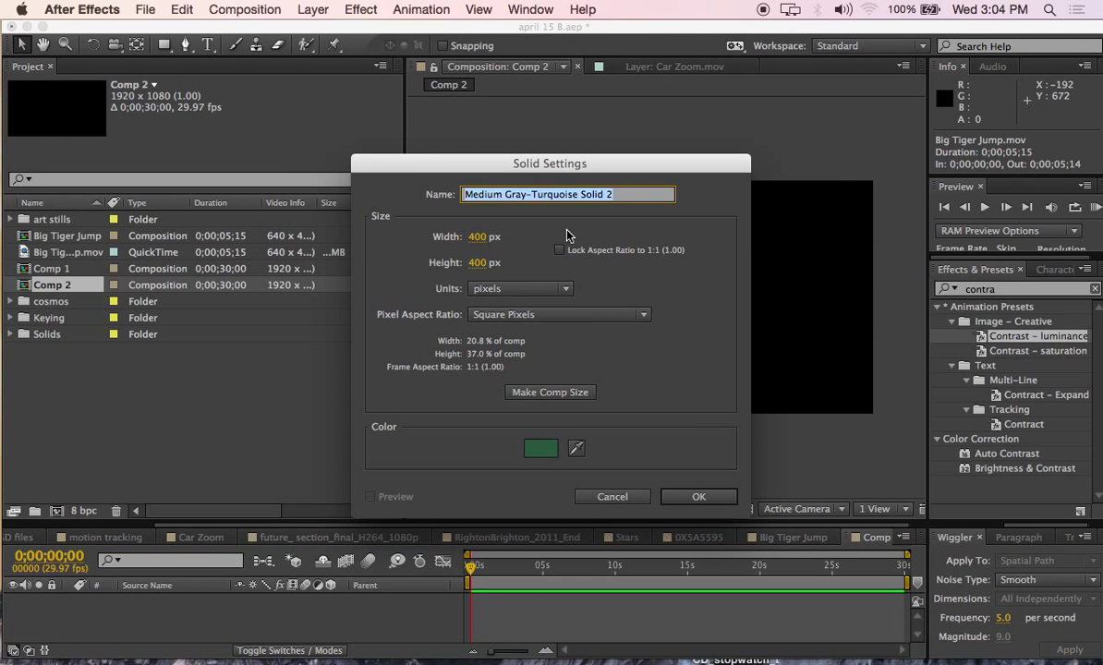
mouse_move(550, 460)
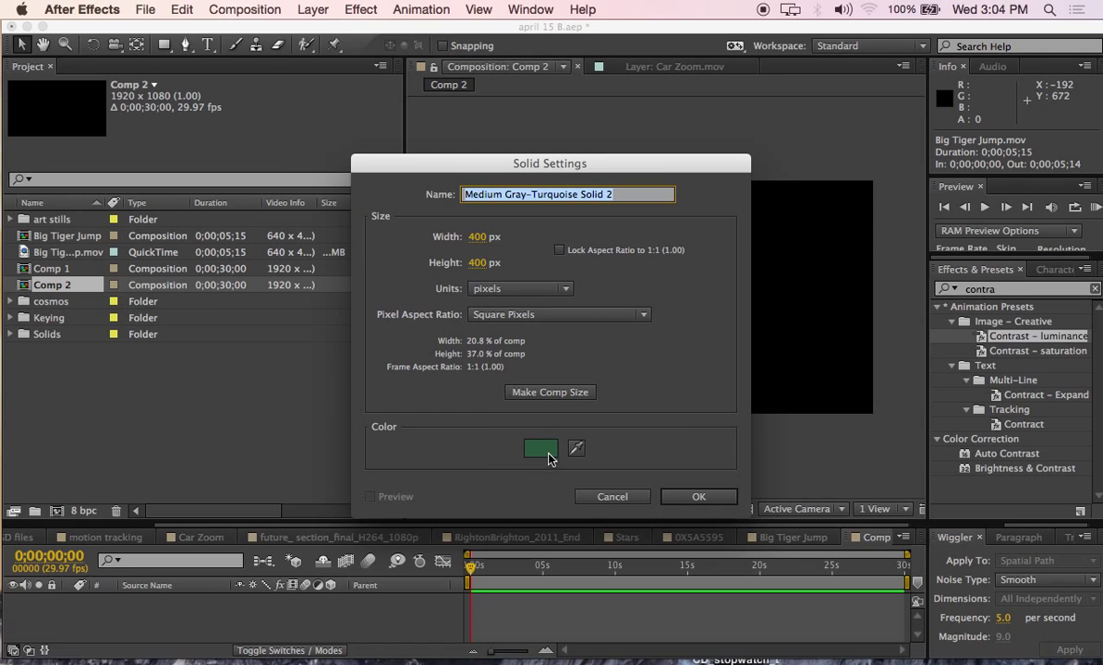
click(540, 448)
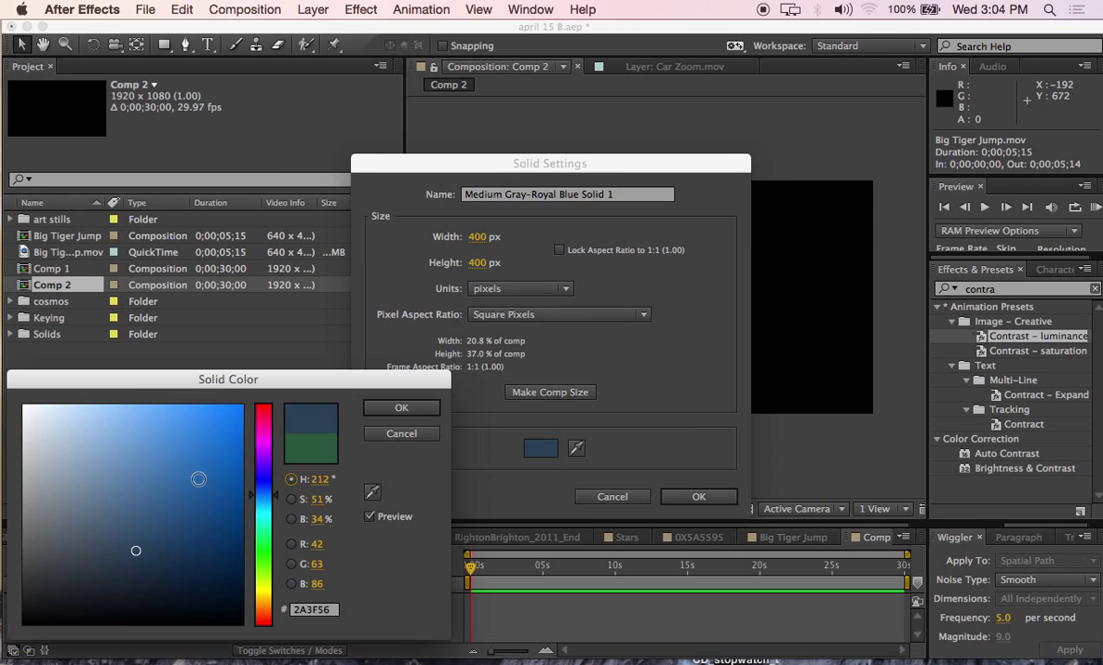
click(401, 407)
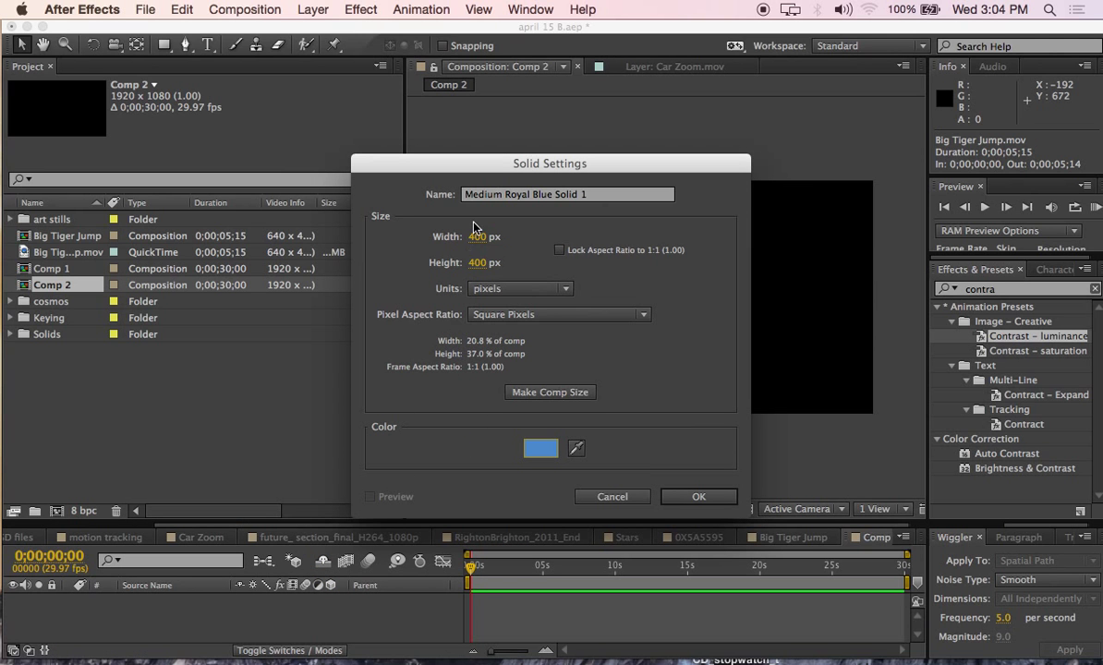
click(698, 497)
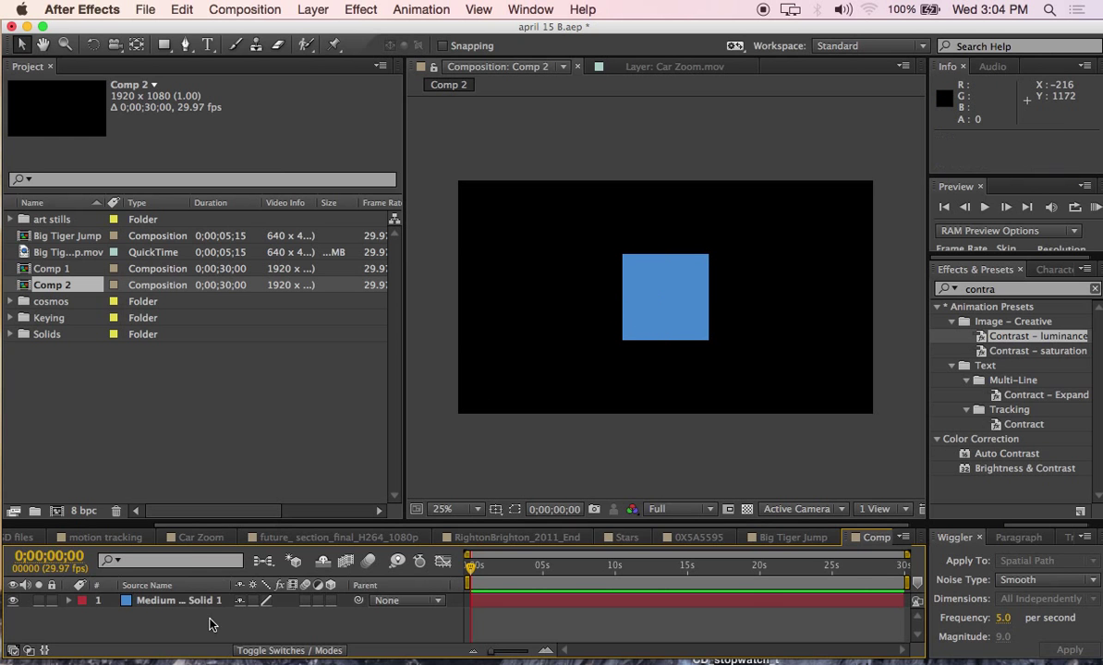
- Select the Medium Royal Blue Solid 1 layer in the timeline
click(179, 600)
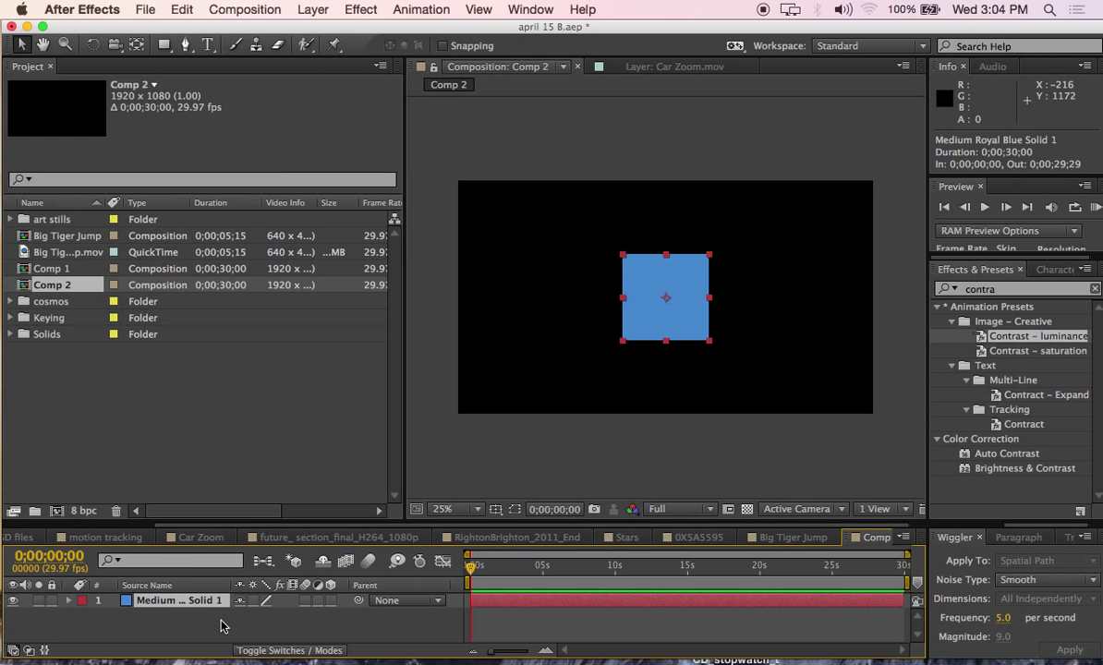
mouse_move(182, 628)
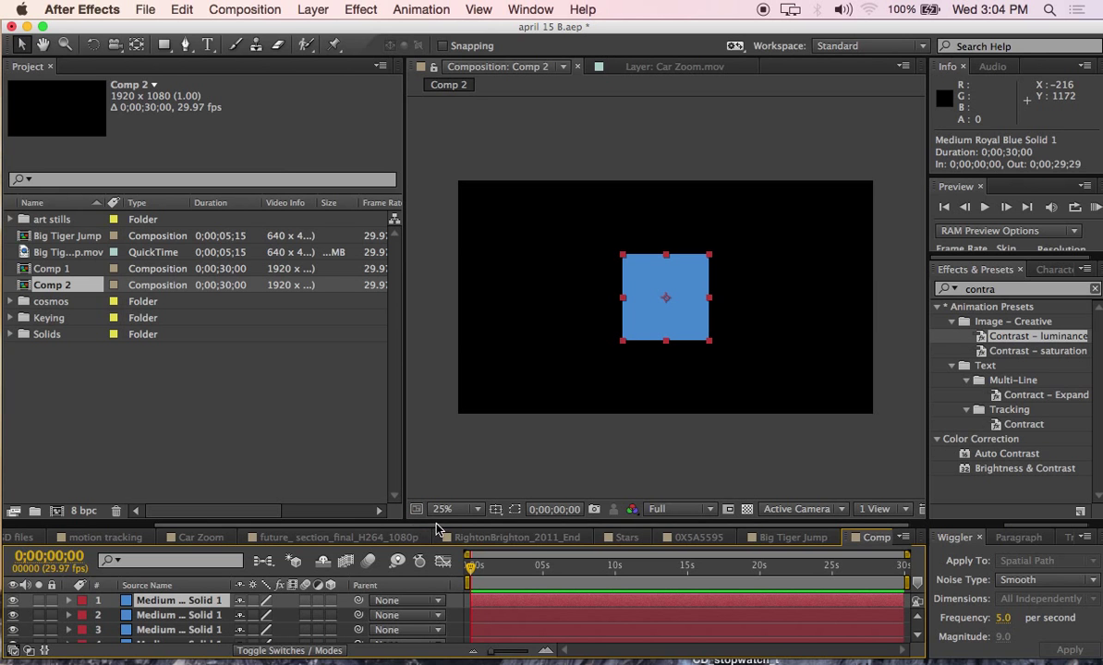
mouse_move(467, 522)
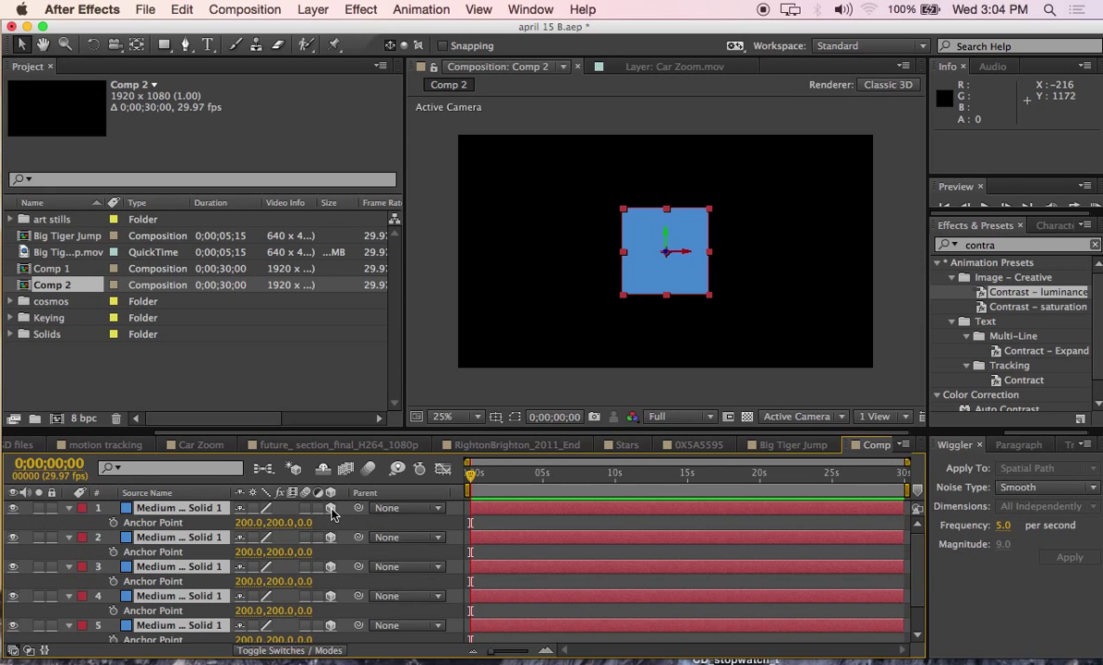
mouse_move(340, 522)
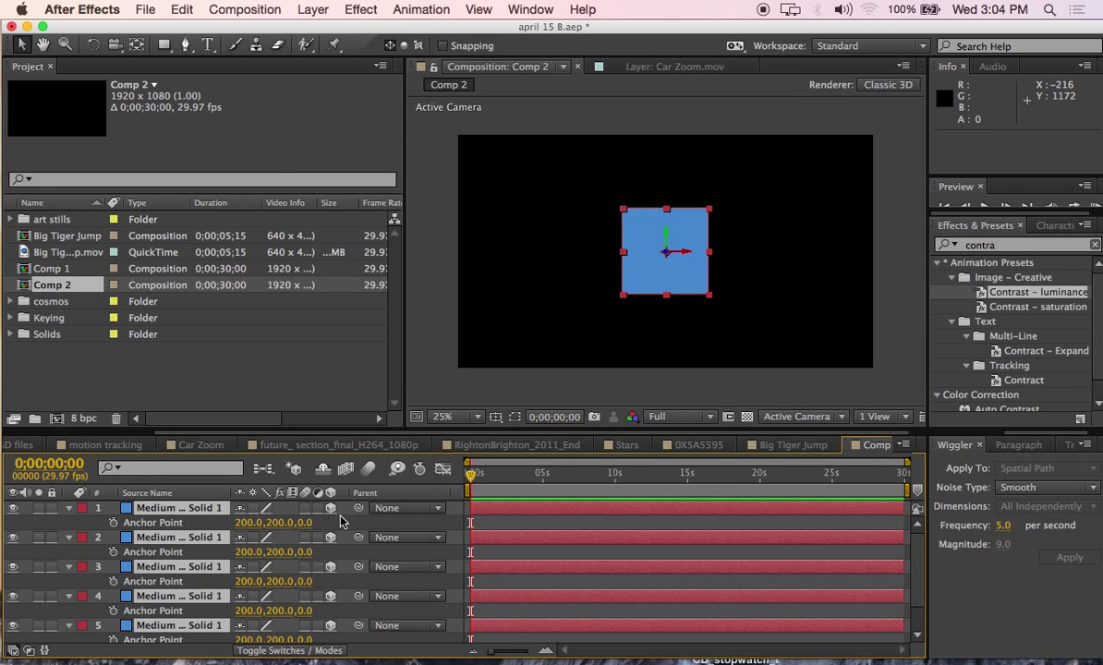
mouse_move(789, 436)
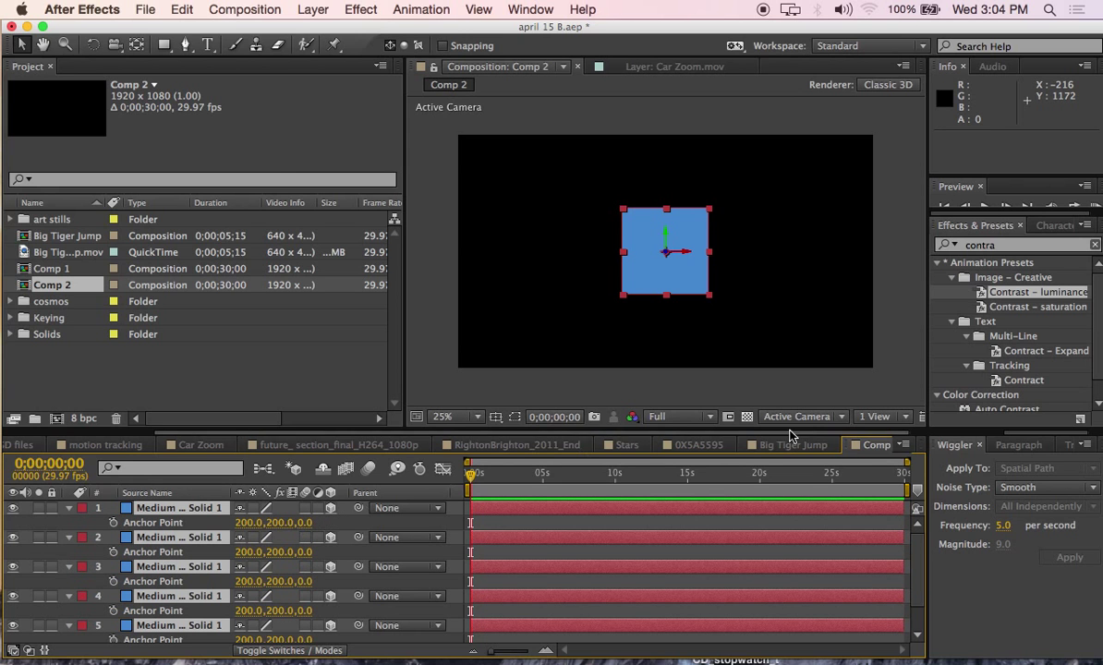
- Switch the viewer to Custom View 1 and scrub the first solid's Y Rotation to about -84°
click(800, 416)
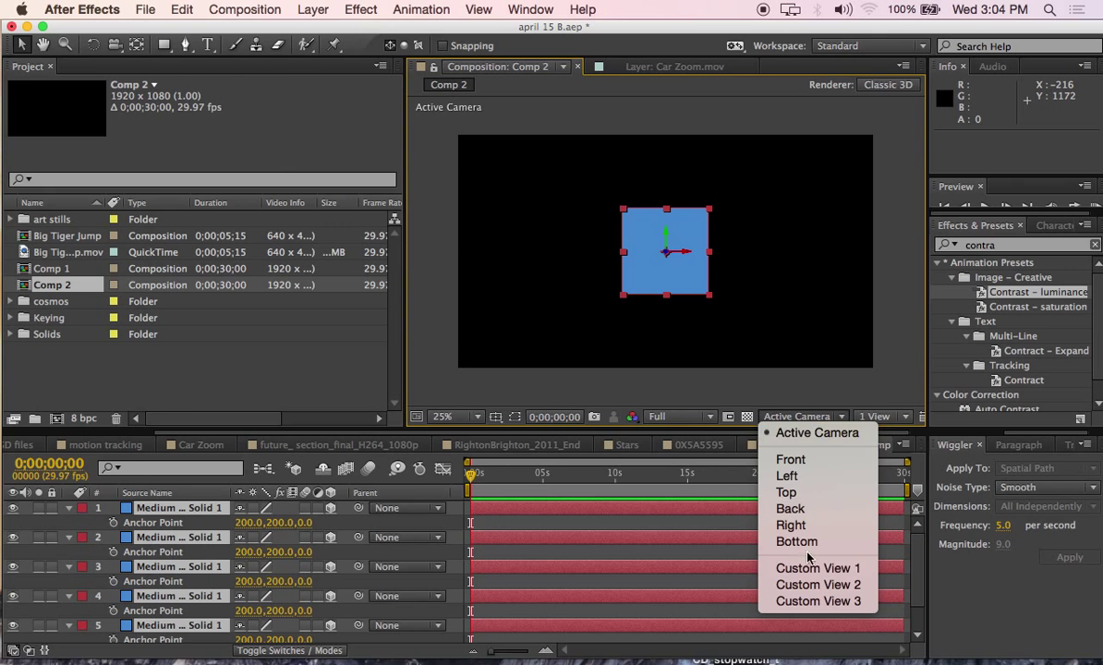
click(816, 567)
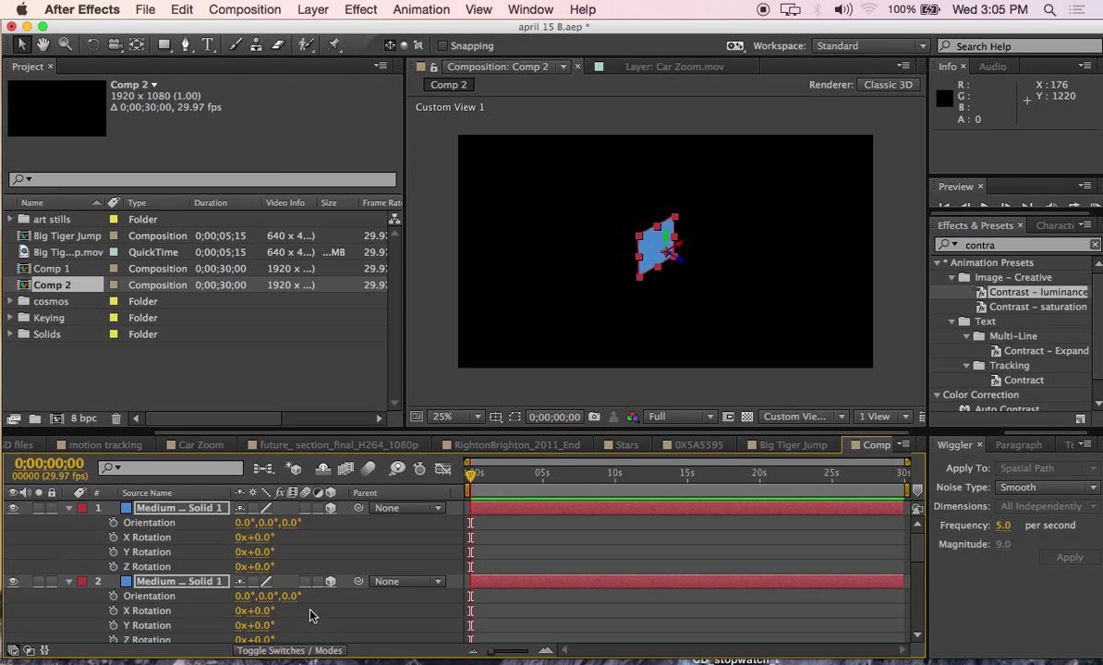
mouse_move(305, 560)
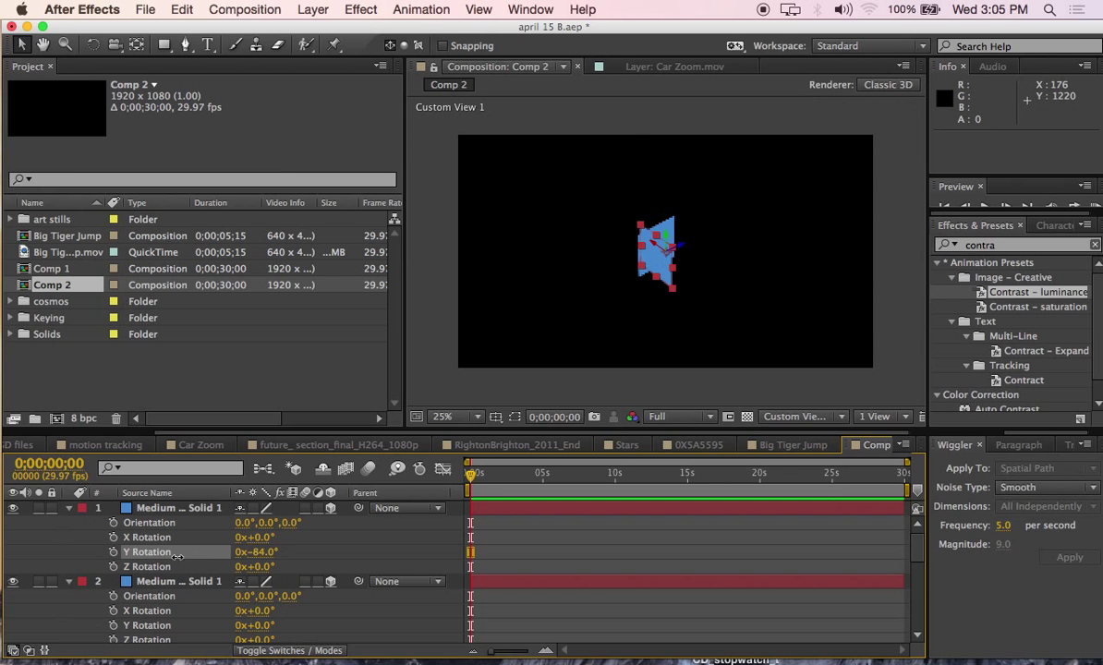
drag(256, 552, 246, 551)
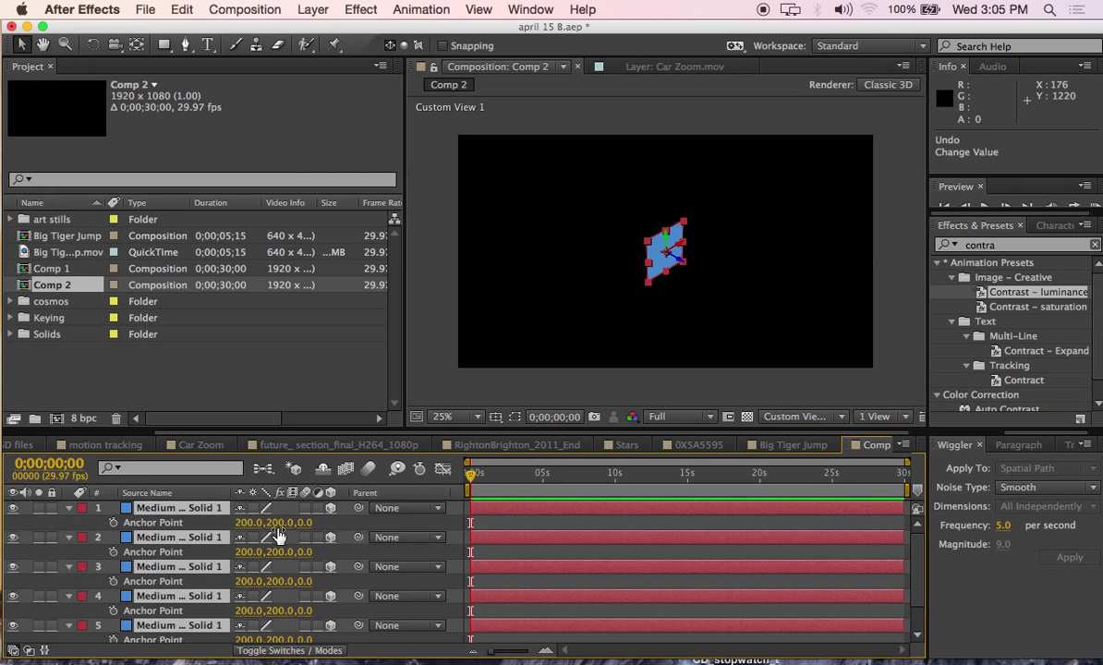
mouse_move(309, 529)
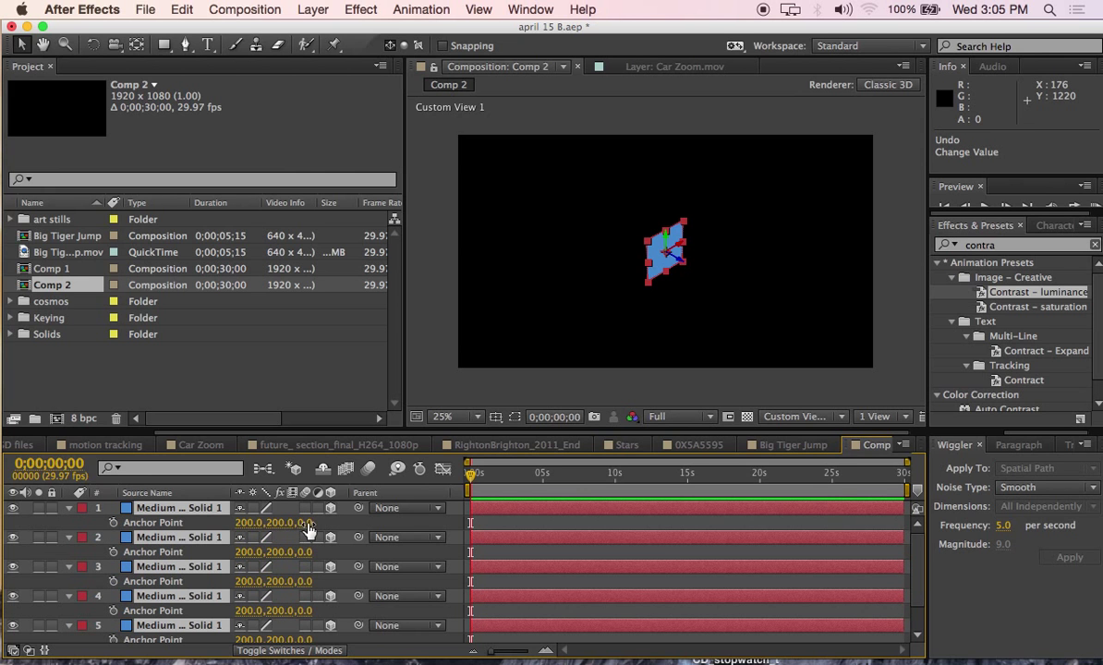
- Scrub the first solid's anchor point value while folding the faces into a cube
drag(309, 522, 344, 522)
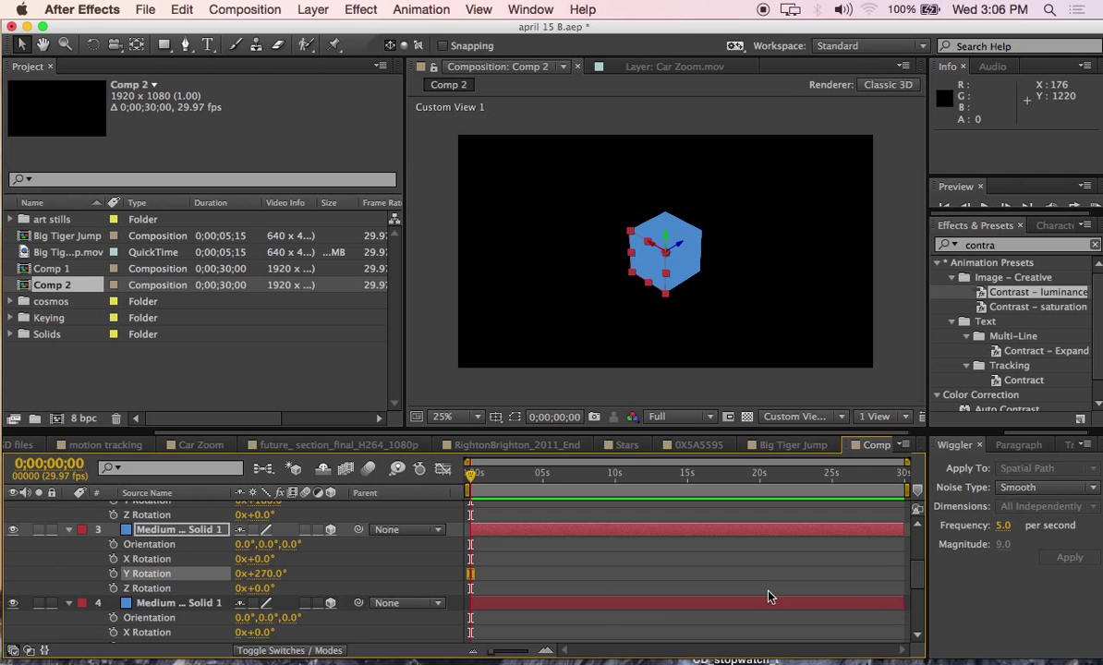
- Scroll the timeline layer list to reach the six cube solids
scroll(down, 3)
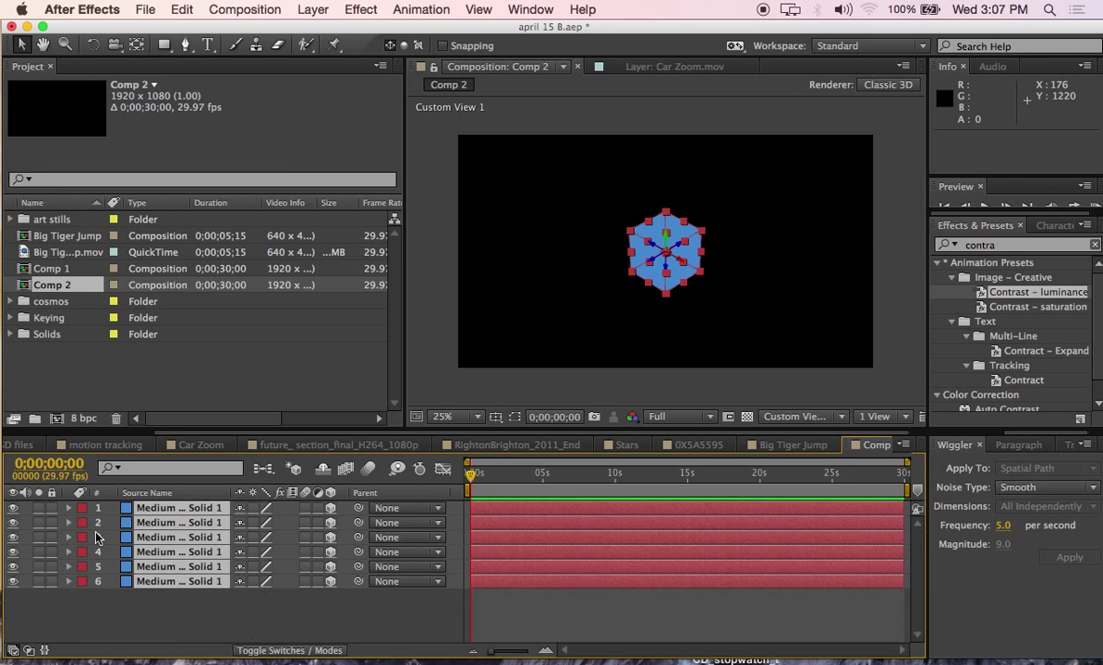
mouse_move(202, 193)
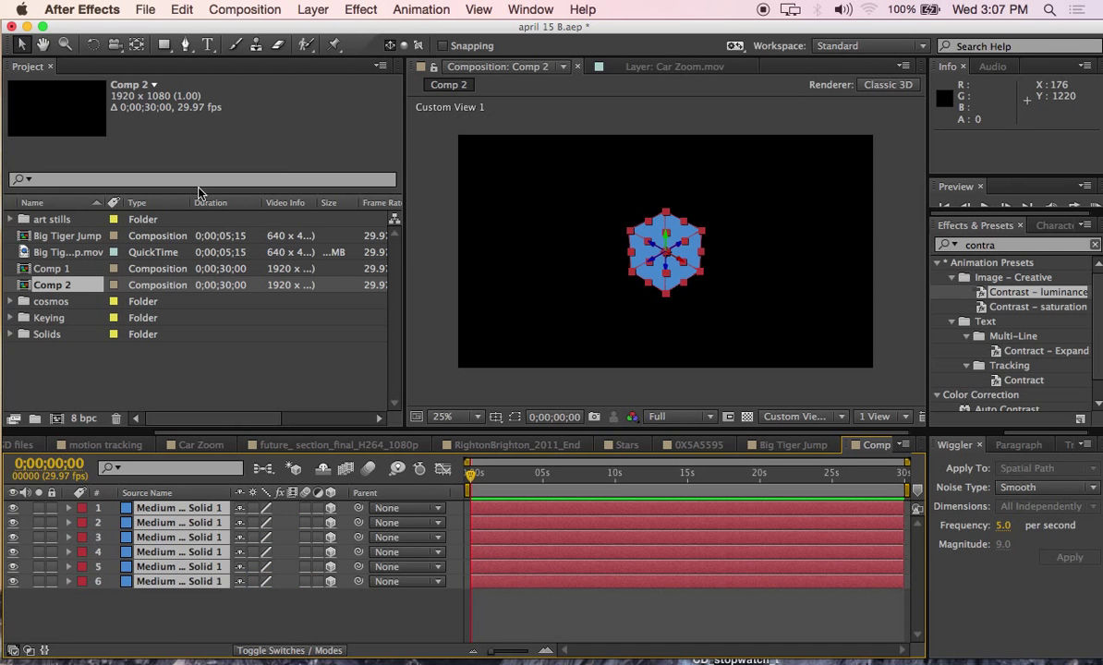
- Pre-compose the six solids into a composition named cube and re-enable its 3D display
click(312, 9)
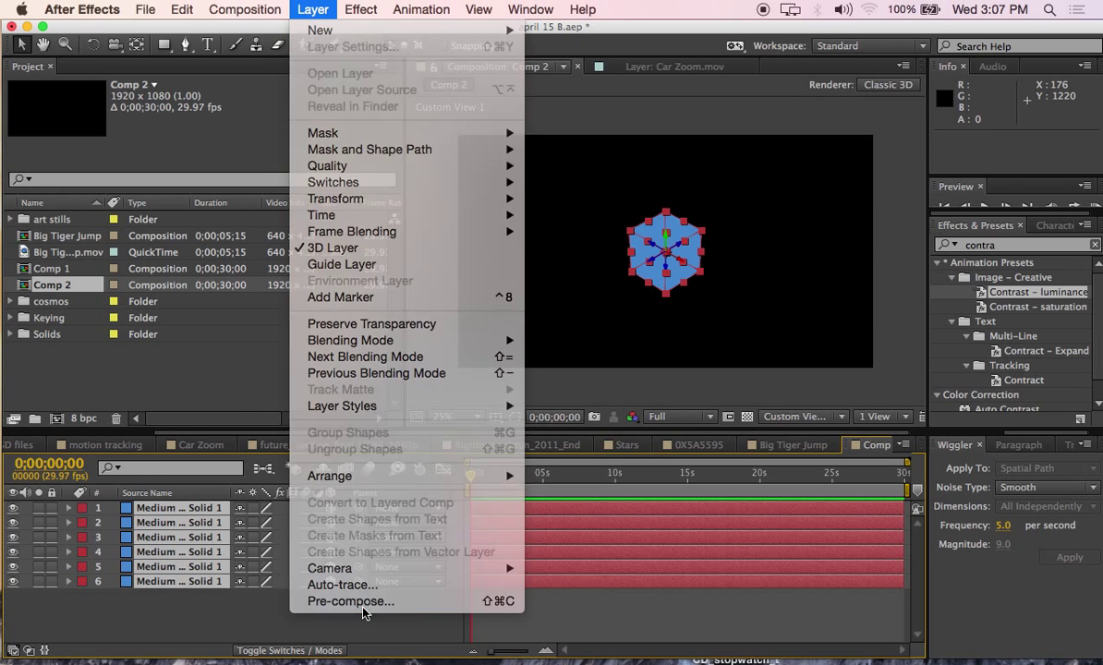
click(350, 600)
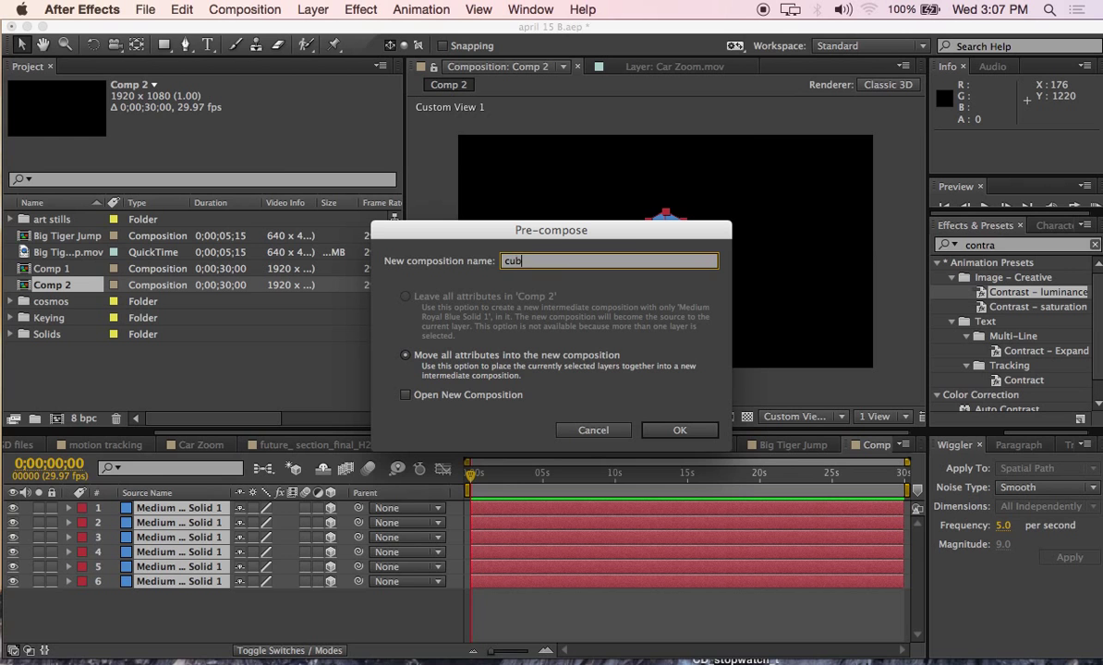
click(679, 429)
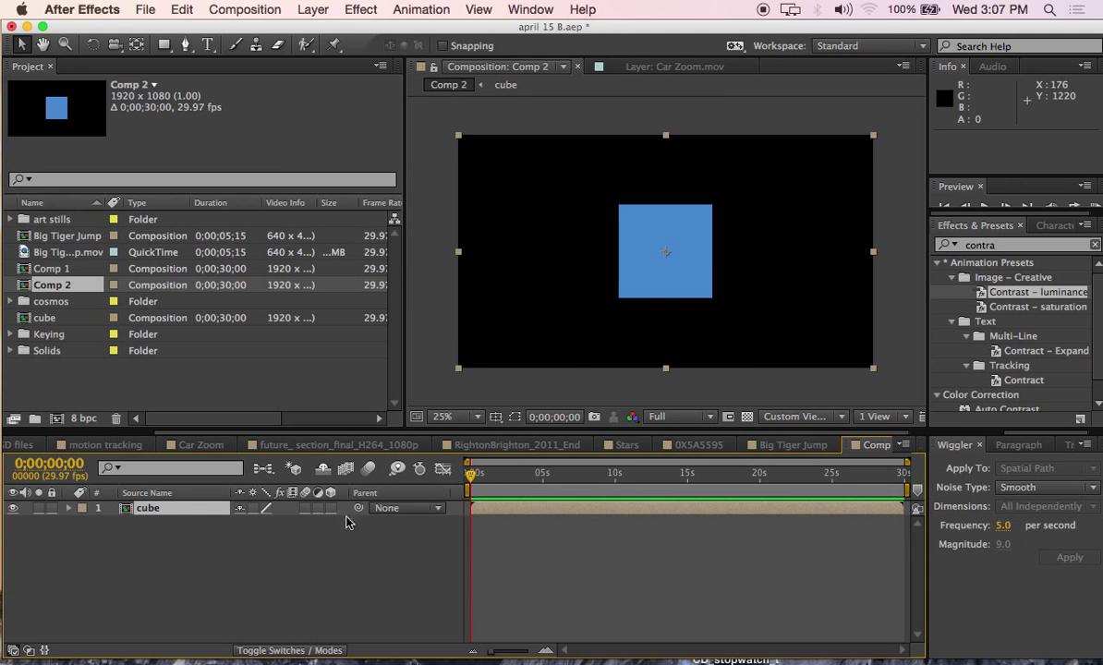
click(331, 508)
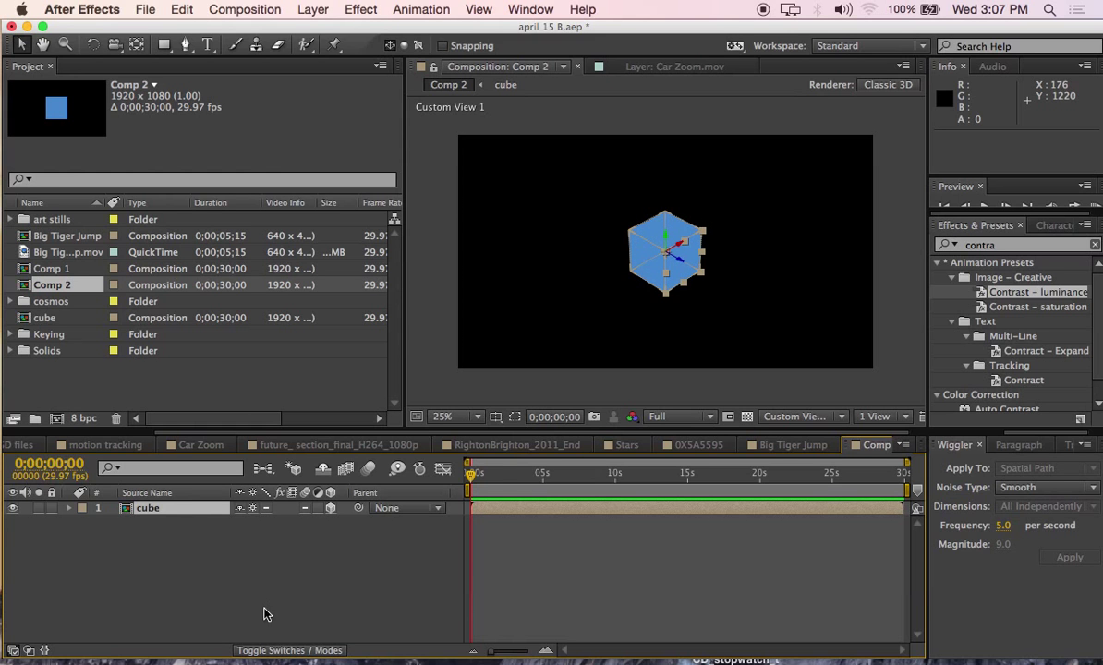
mouse_move(257, 513)
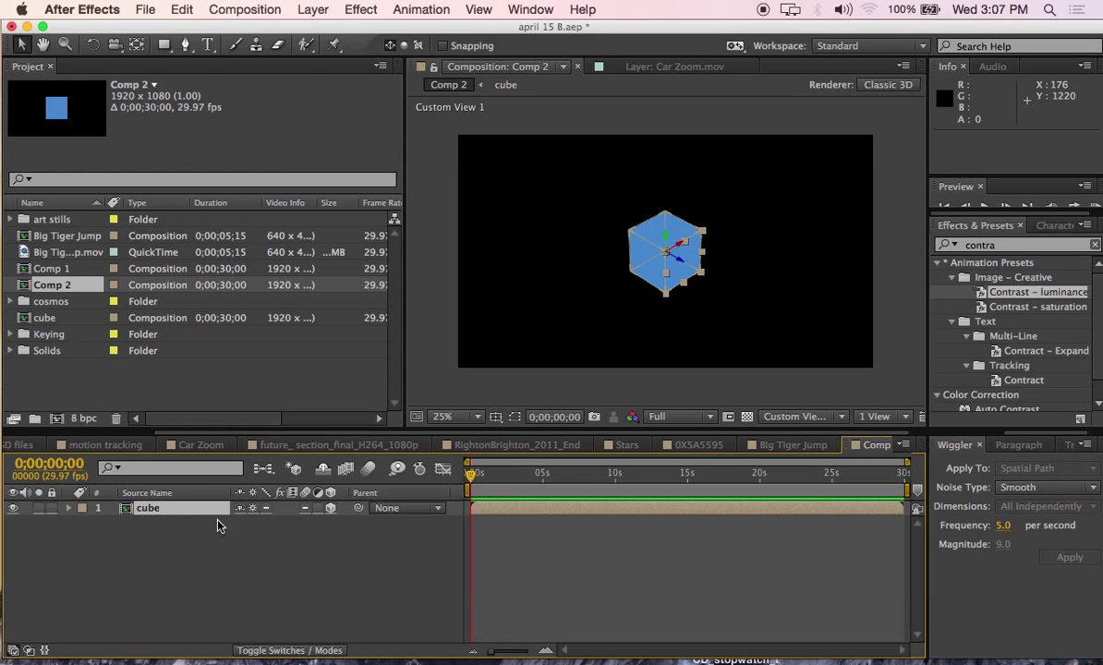
- Reveal the cube's rotation properties to tilt it 133° X, 187° Y, 56° Z
click(69, 508)
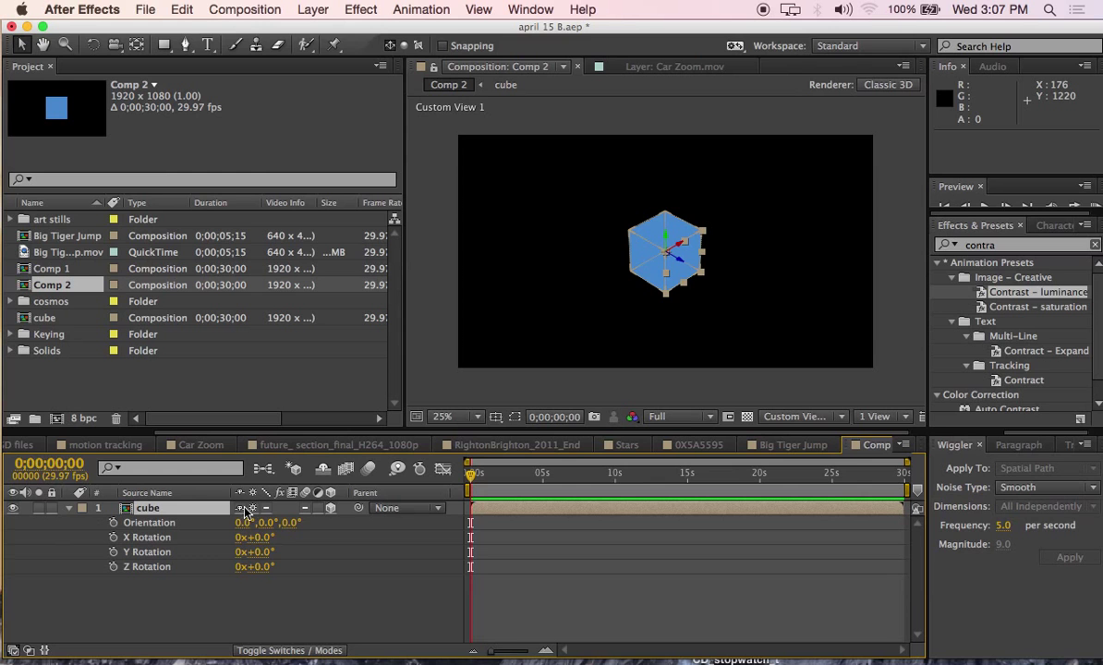
mouse_move(263, 542)
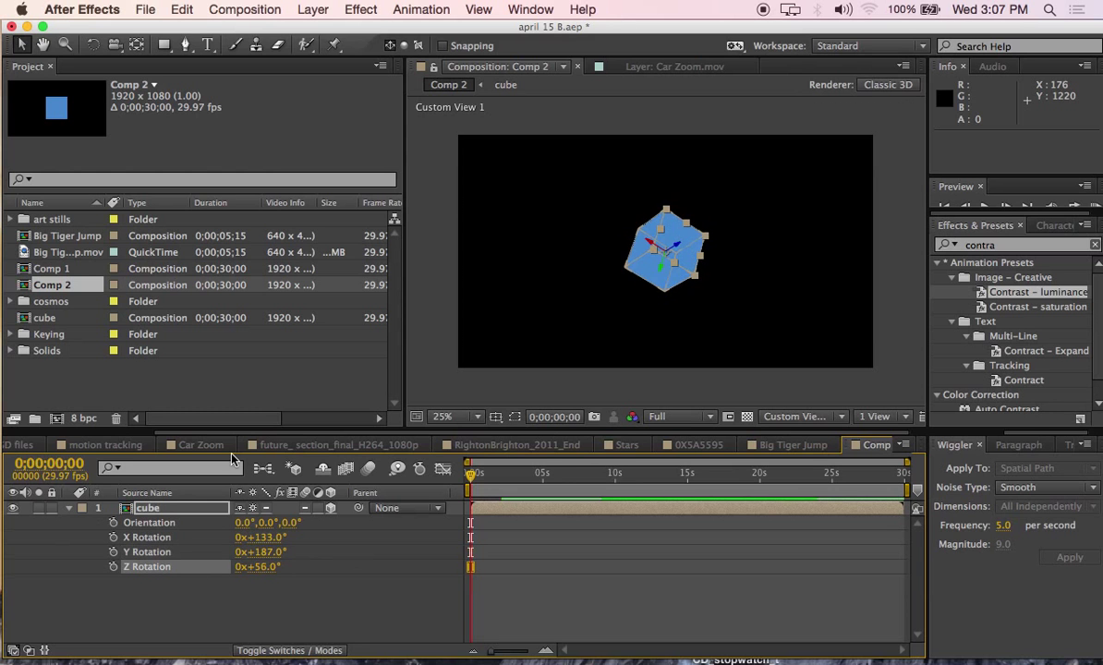
click(312, 9)
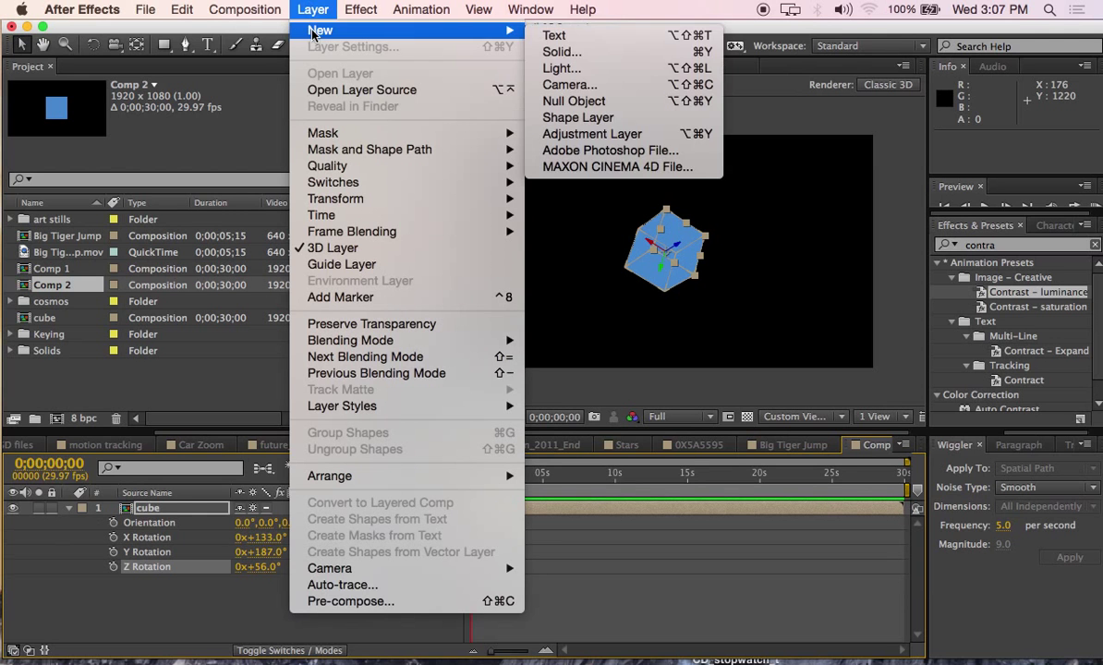
- Add a Spot light at 92% intensity and drag it to the right of the cube
click(561, 67)
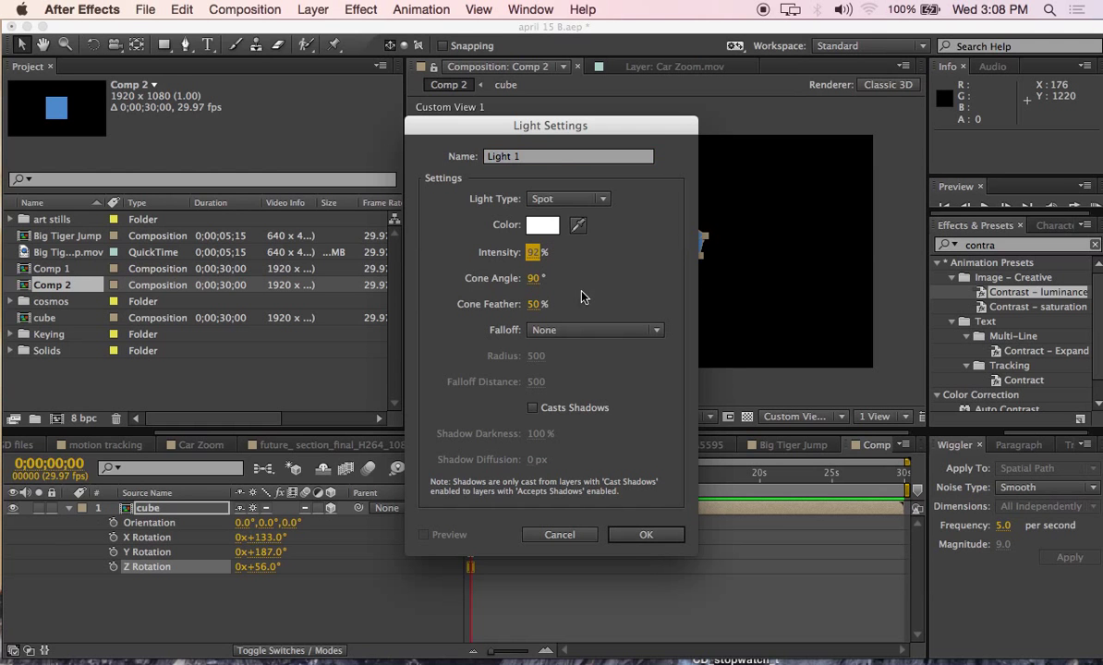
click(645, 534)
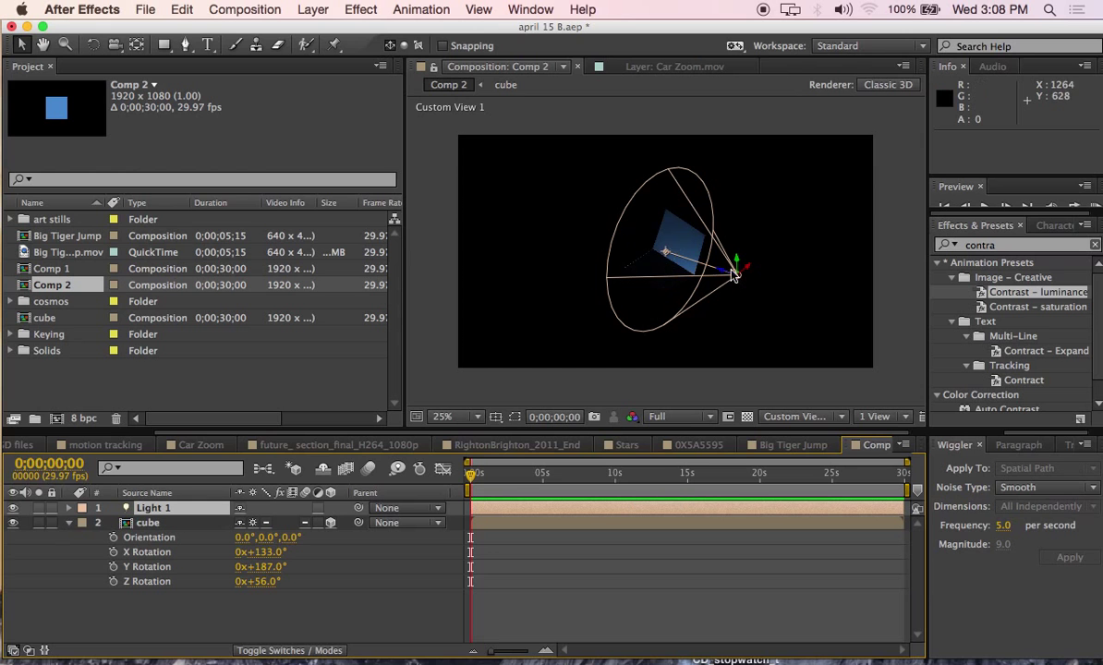
drag(739, 268, 826, 259)
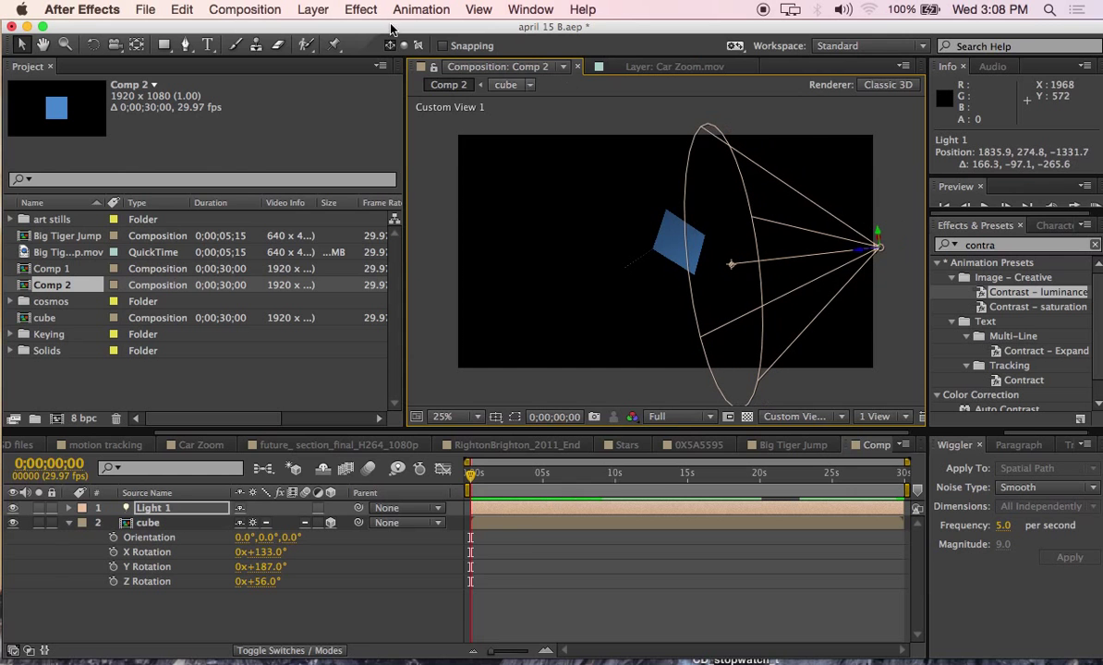
- Add Ambient Light 2 at 52% intensity, then collapse the cube's rotation properties
click(312, 9)
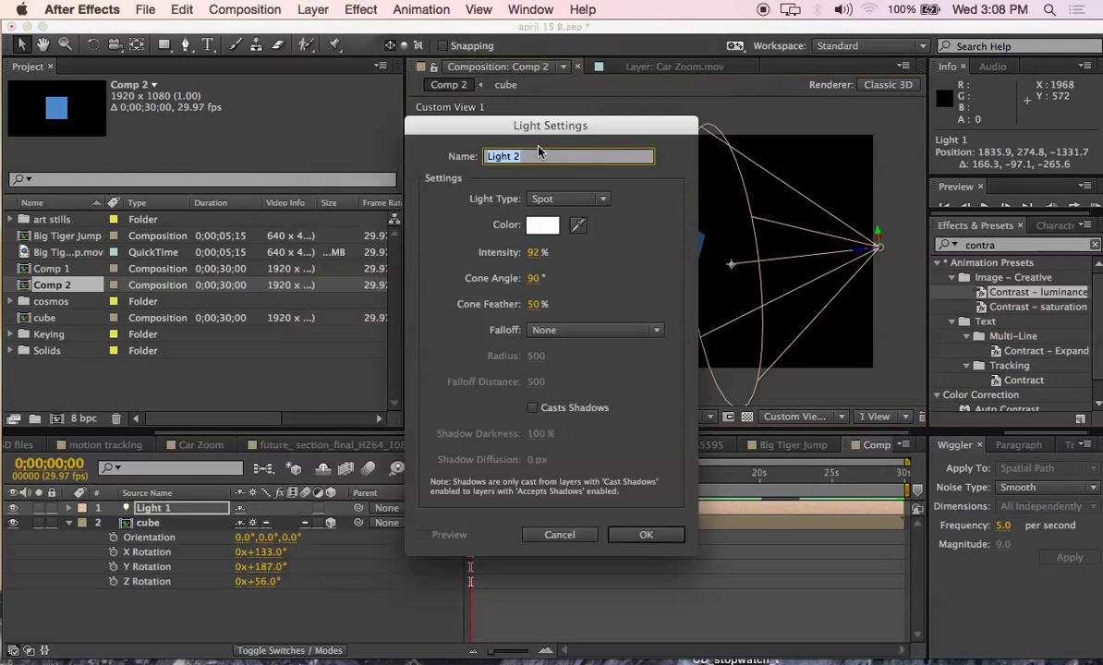
click(567, 197)
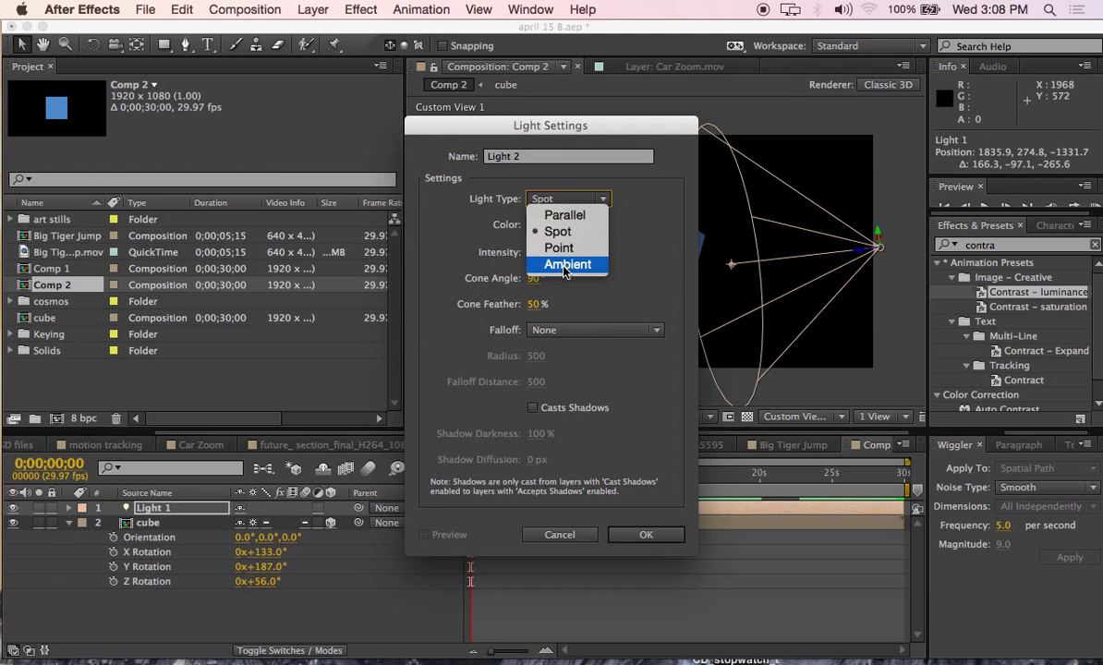
click(566, 265)
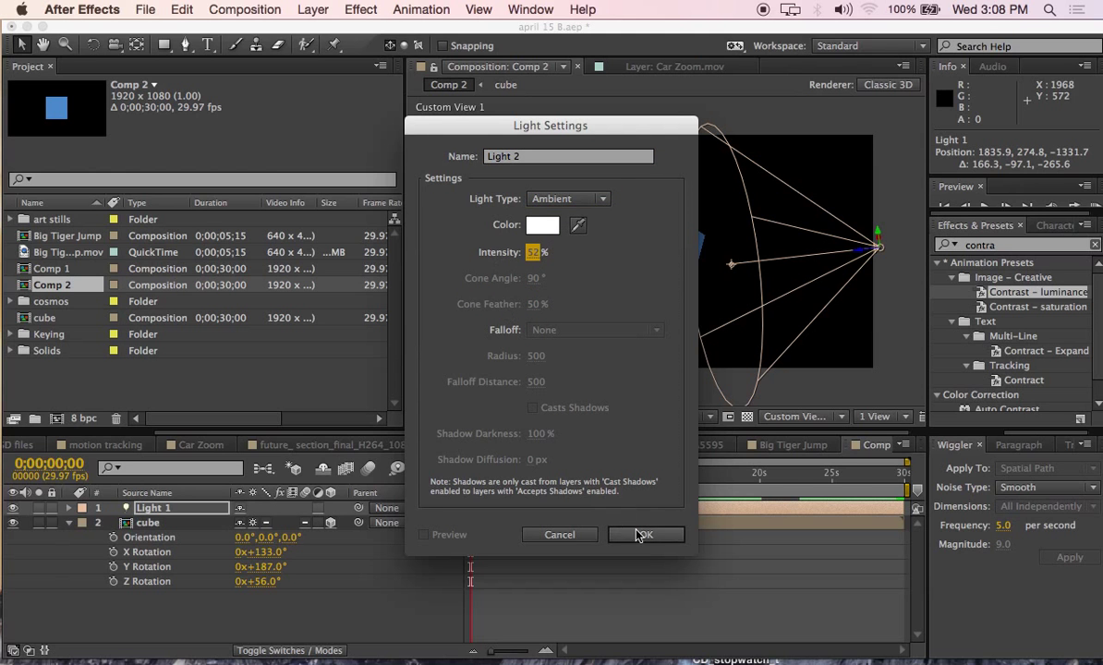
click(646, 534)
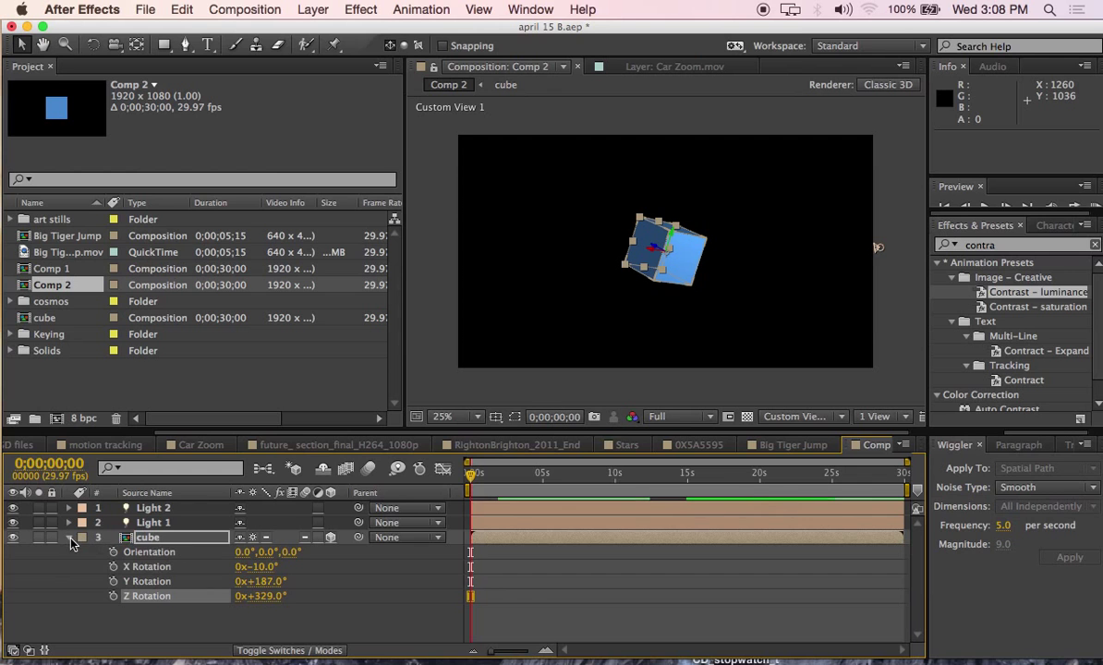
click(68, 536)
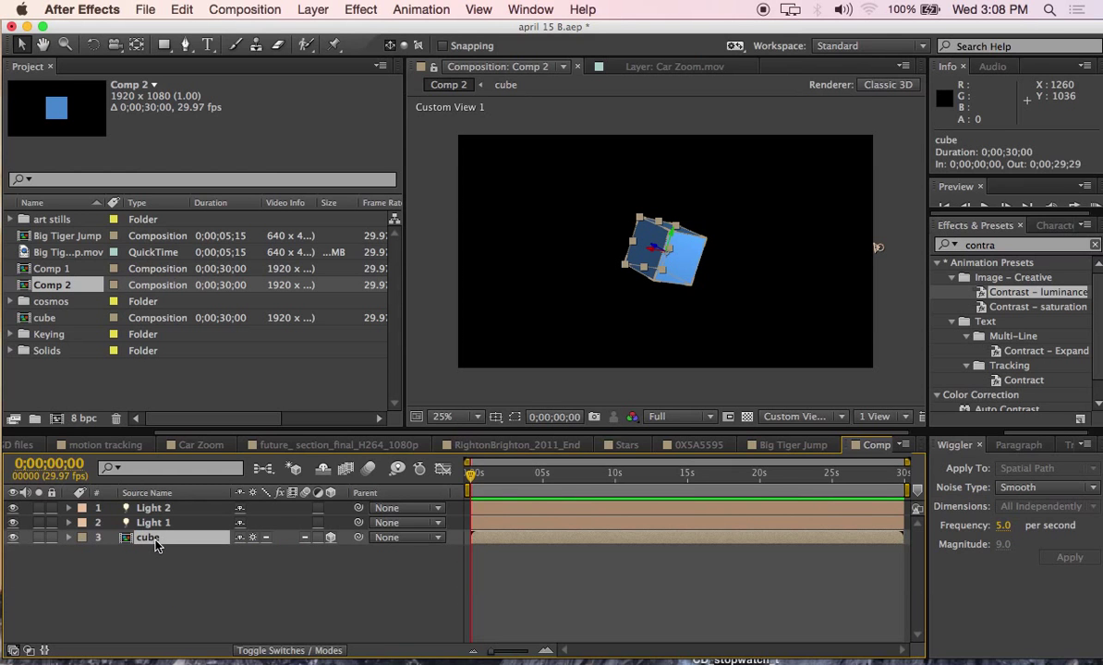